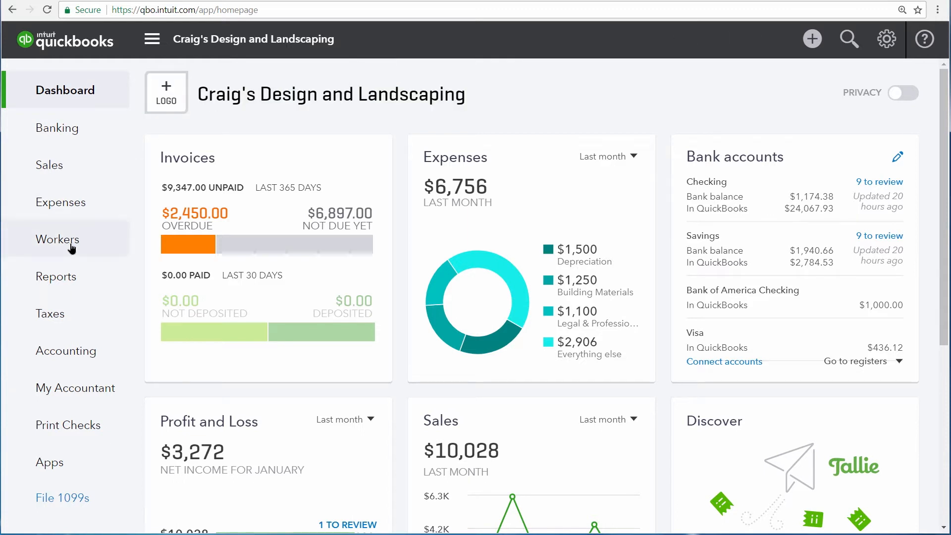
Step: Go to Reports and show the Custom Reports list
{"action": "left_click", "coordinate": [56, 276]}
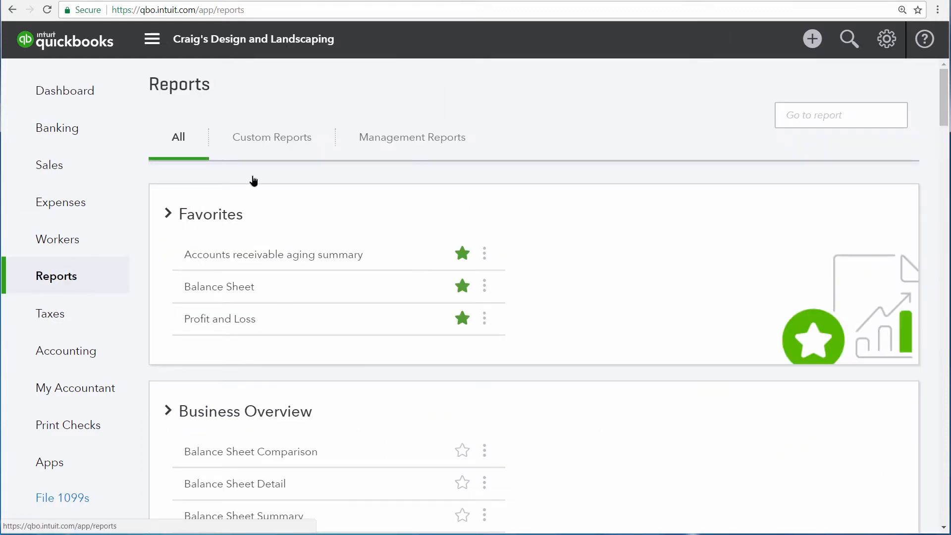
{"action": "left_click", "coordinate": [272, 137]}
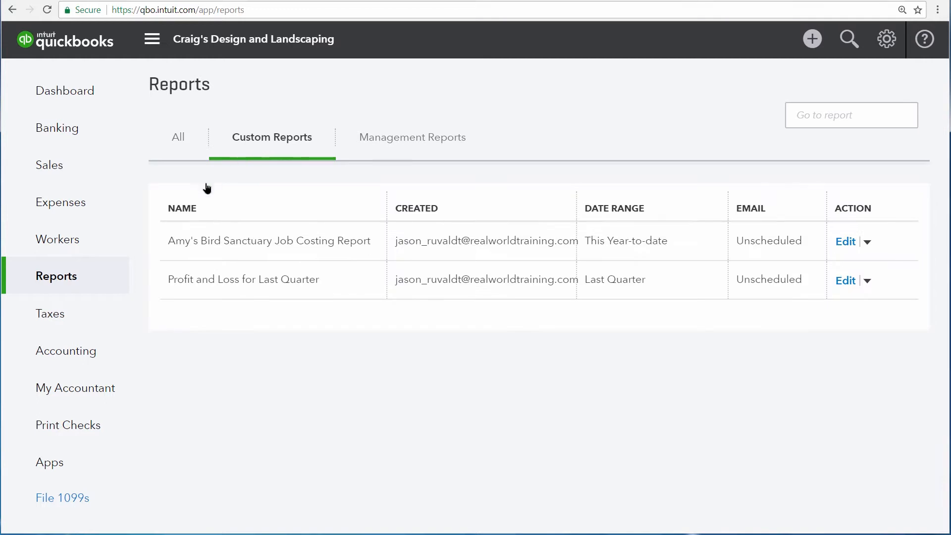
{"action": "mouse_move", "coordinate": [309, 297]}
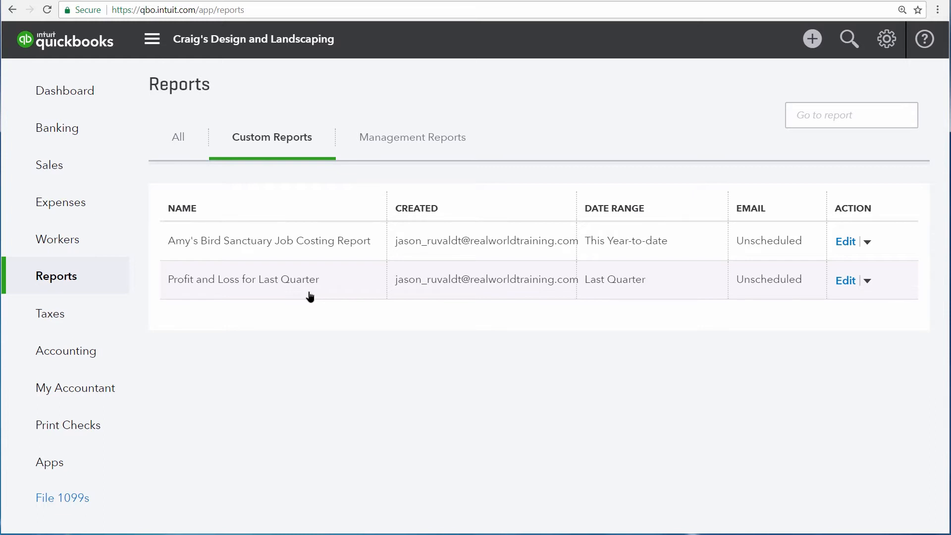
{"action": "mouse_move", "coordinate": [855, 294]}
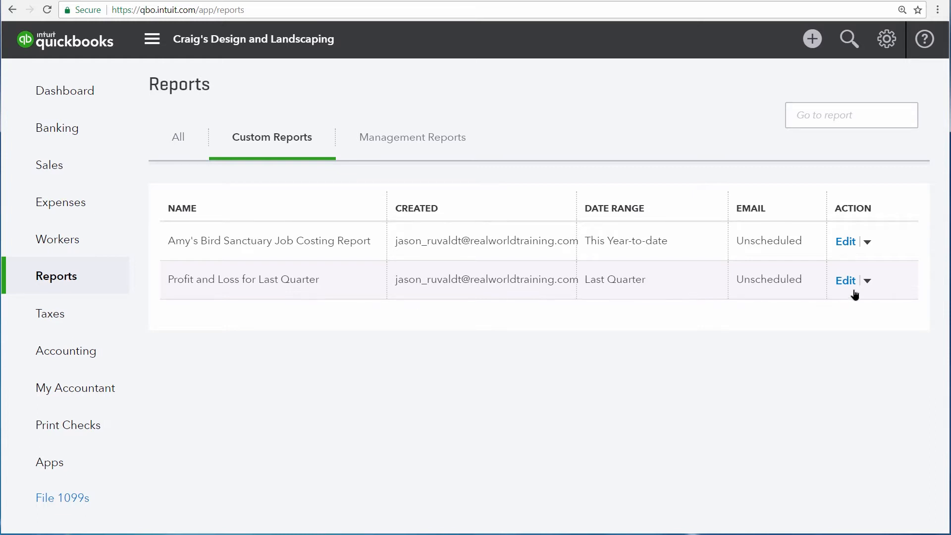
Step: Edit 'Profit and Loss for Last Quarter' and turn on Set email schedule
{"action": "left_click", "coordinate": [844, 280]}
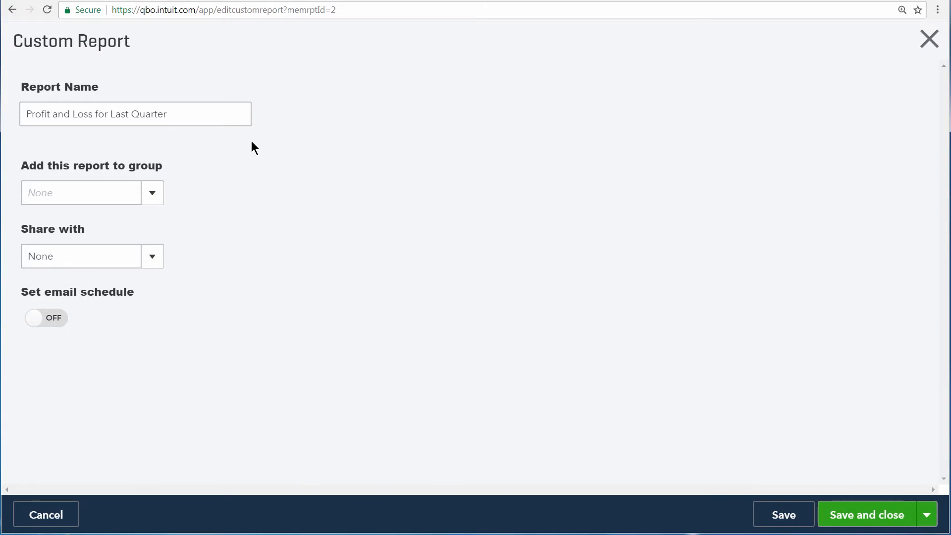
{"action": "mouse_move", "coordinate": [162, 280]}
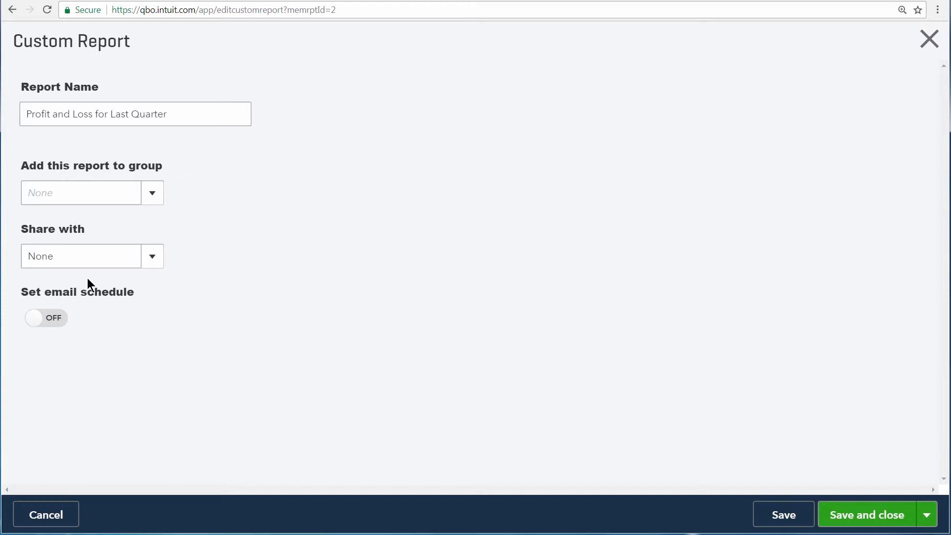
{"action": "mouse_move", "coordinate": [54, 320]}
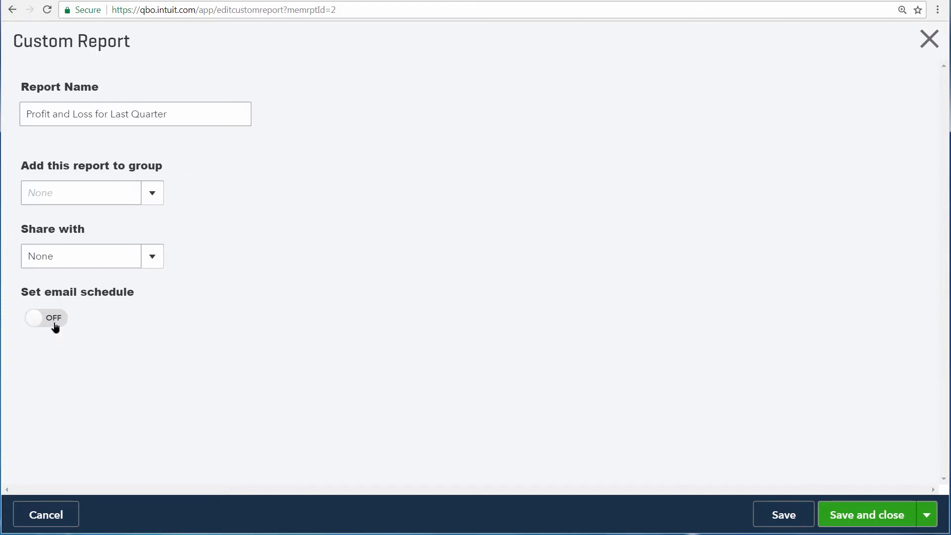
{"action": "left_click", "coordinate": [46, 318]}
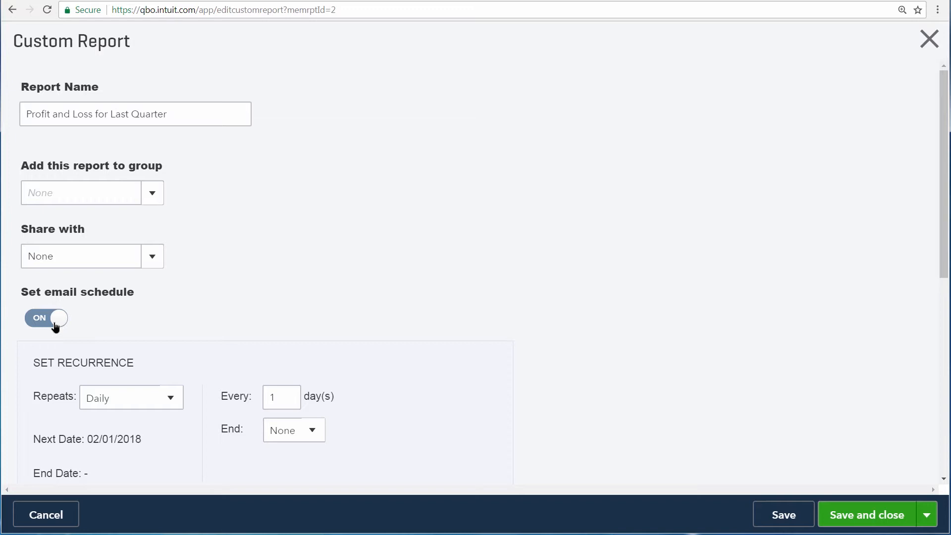
{"action": "scroll", "scroll_direction": "down", "scroll_amount": 3}
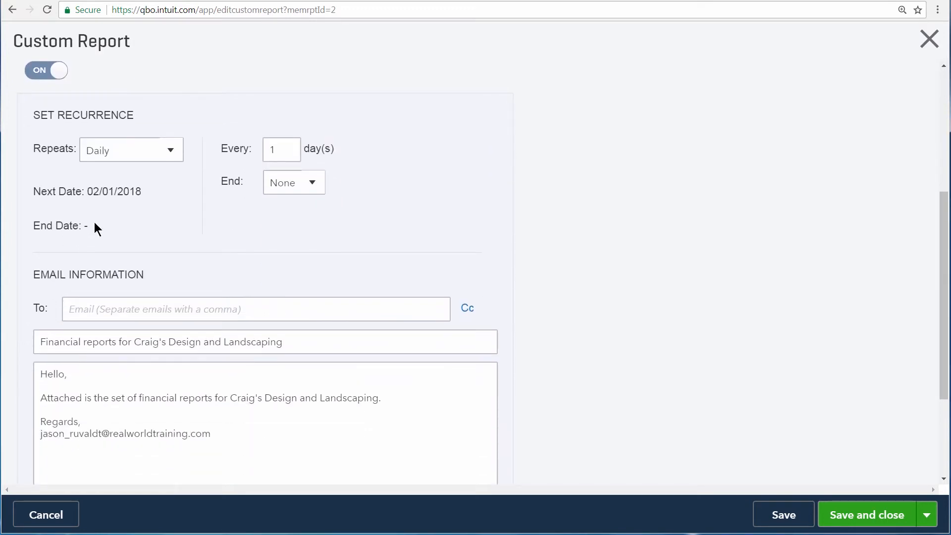
Step: Set the schedule to repeat Monthly, every 3 months
{"action": "left_click", "coordinate": [130, 149]}
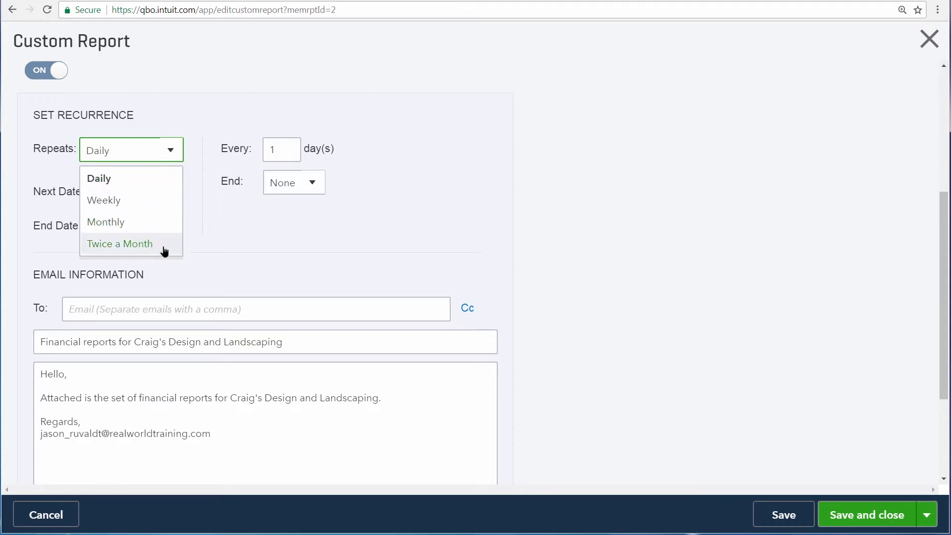
{"action": "left_click", "coordinate": [106, 222]}
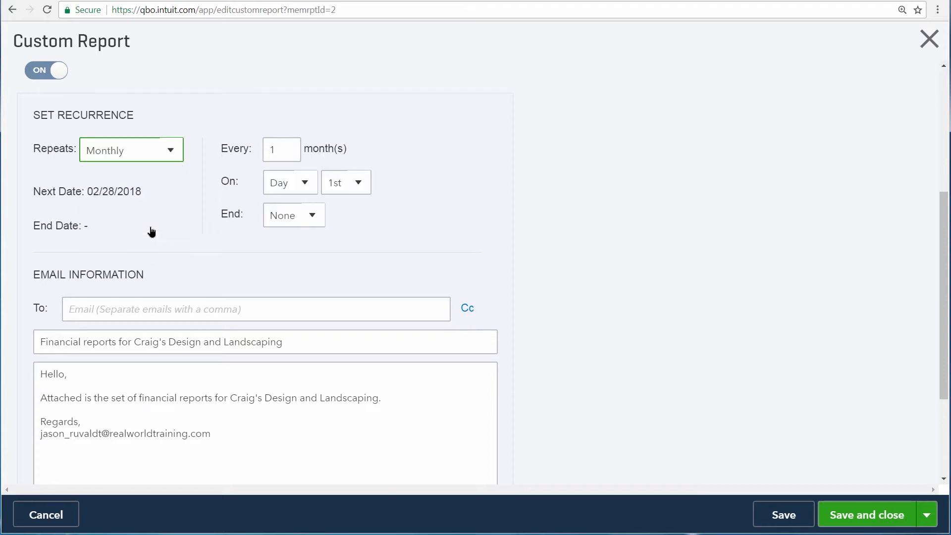
{"action": "left_click", "coordinate": [280, 149]}
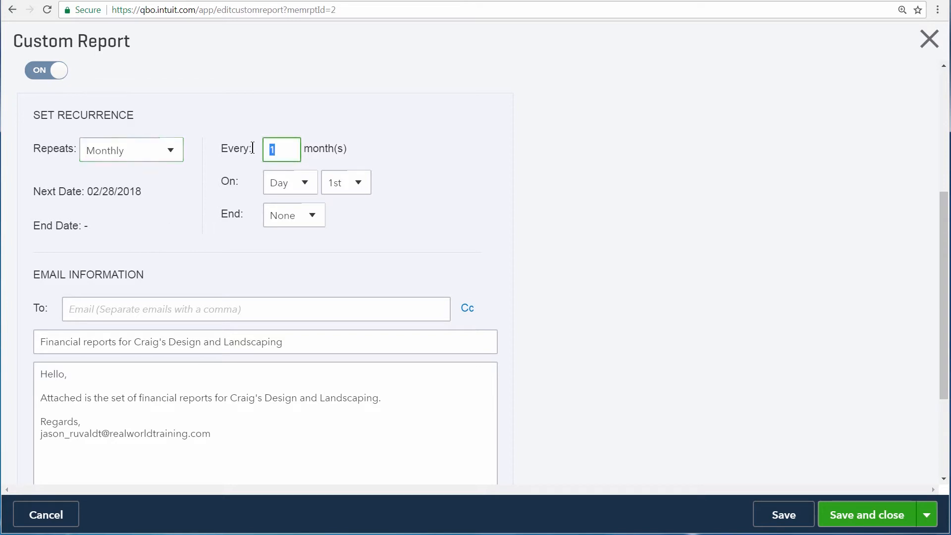
{"action": "type", "text": "3"}
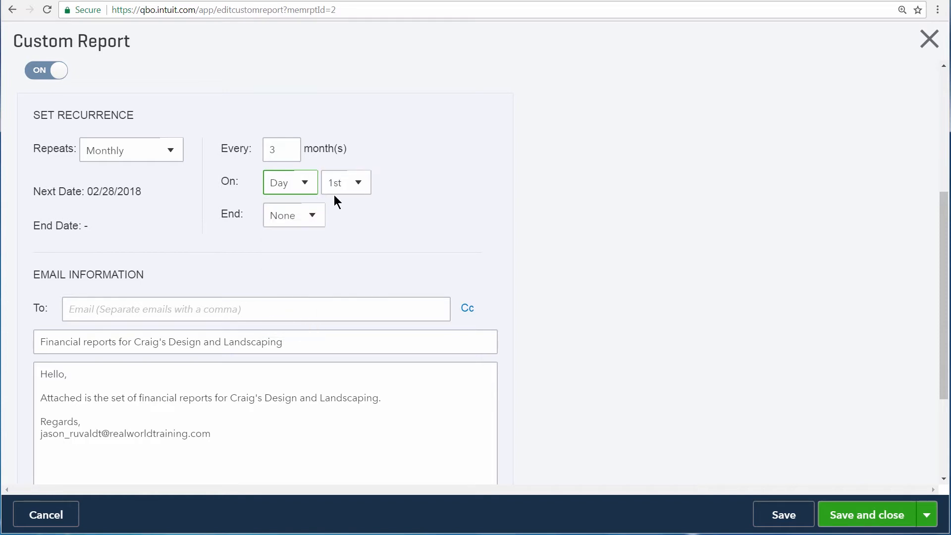
Step: Try the End options By a date and After a number of occurrences
{"action": "left_click", "coordinate": [293, 215]}
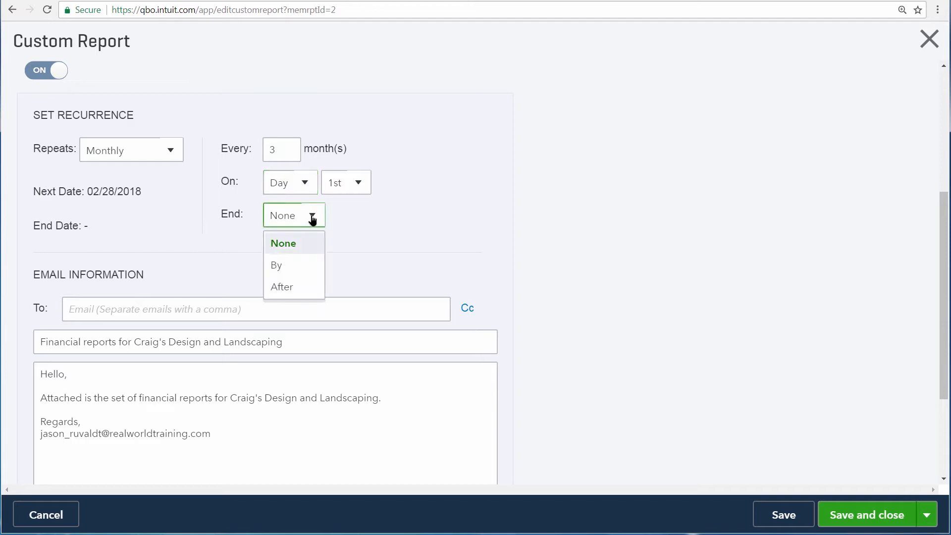
{"action": "left_click", "coordinate": [276, 265]}
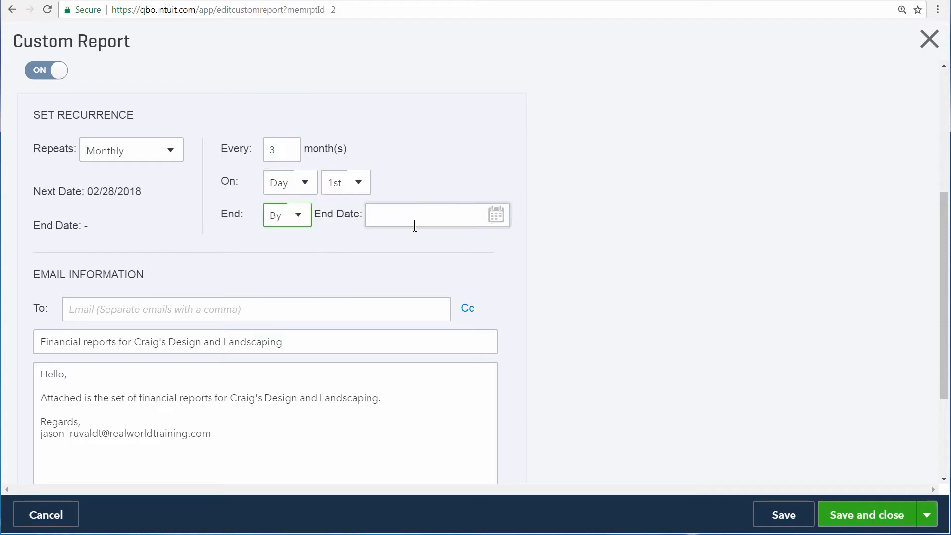
{"action": "left_click", "coordinate": [286, 215]}
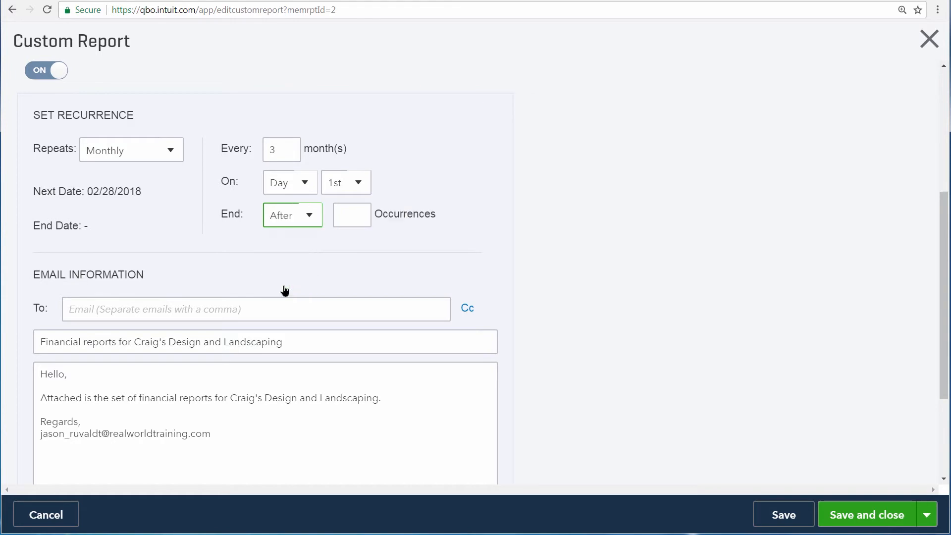
{"action": "left_click", "coordinate": [291, 215]}
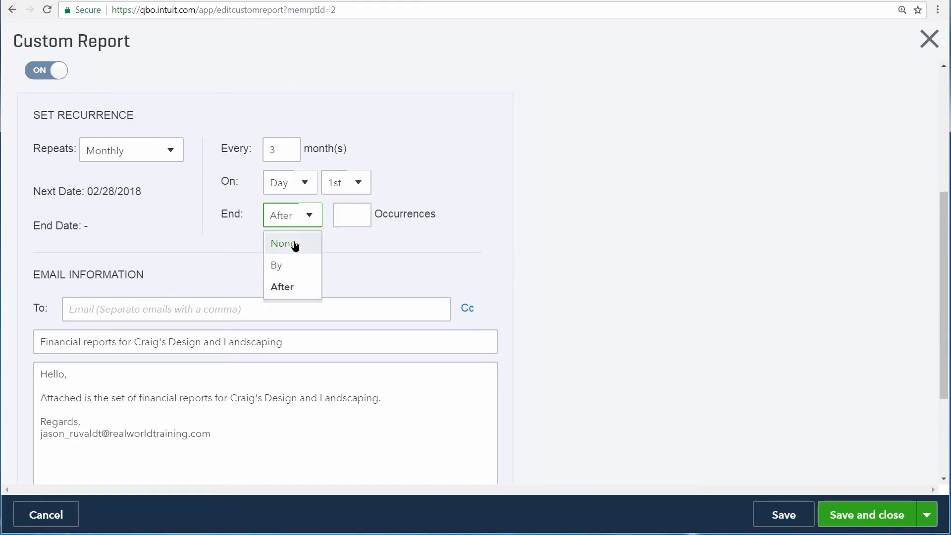
{"action": "left_click", "coordinate": [283, 243]}
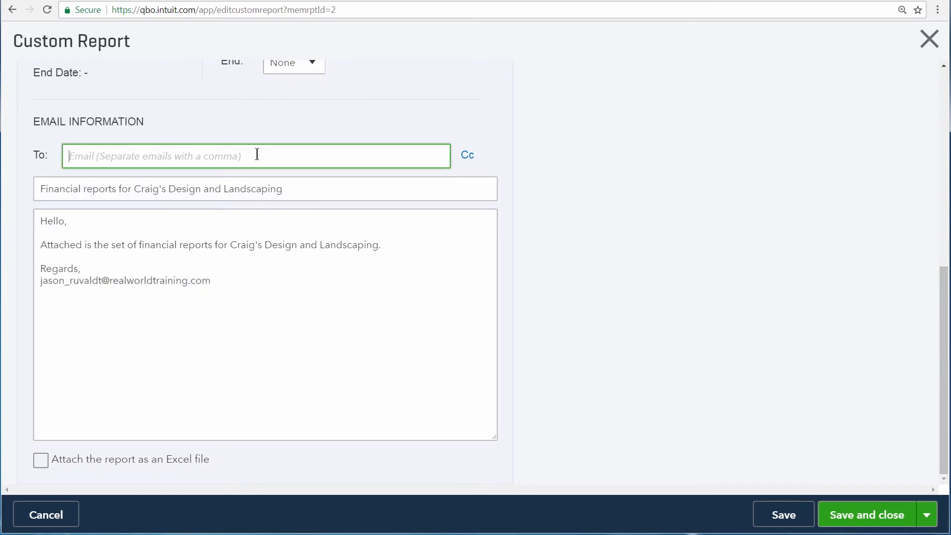
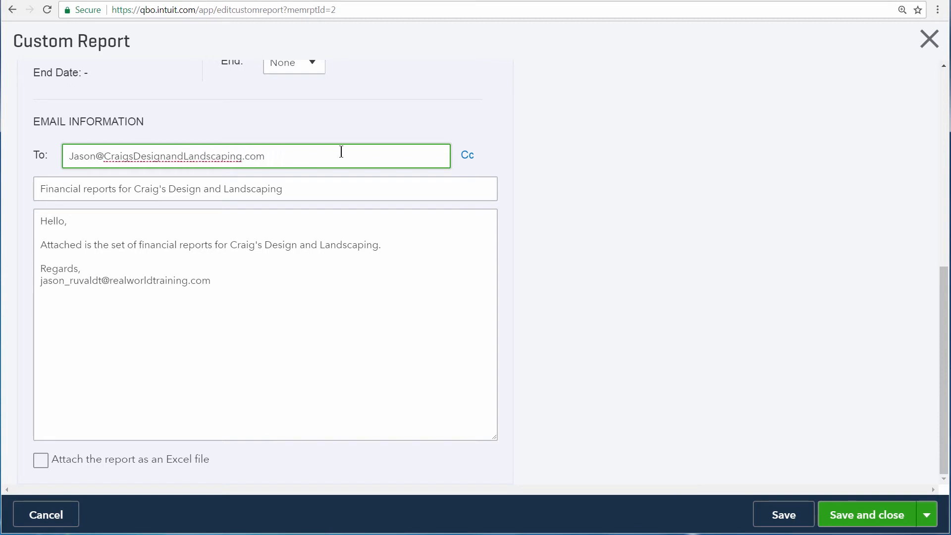
{"action": "left_click", "coordinate": [466, 155]}
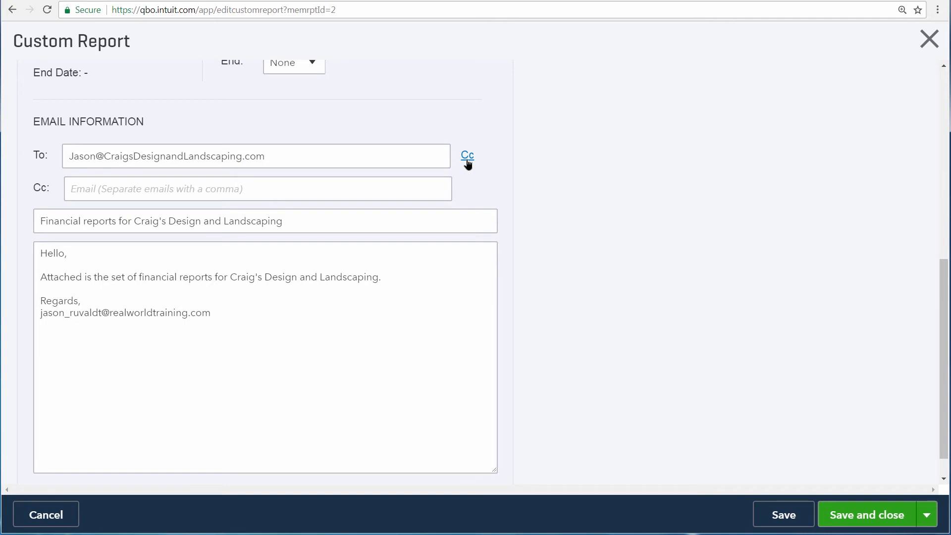
{"action": "left_click", "coordinate": [264, 221]}
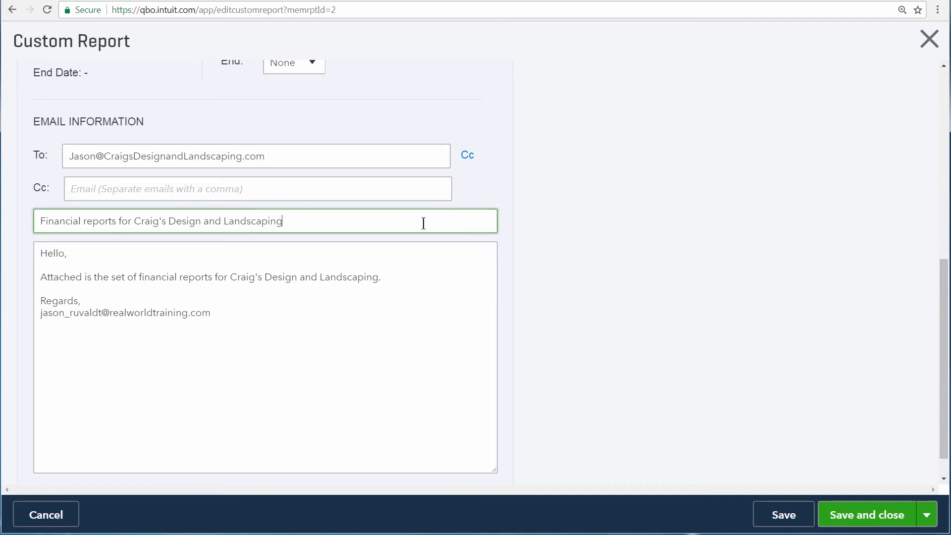
{"action": "triple_click", "coordinate": [160, 221]}
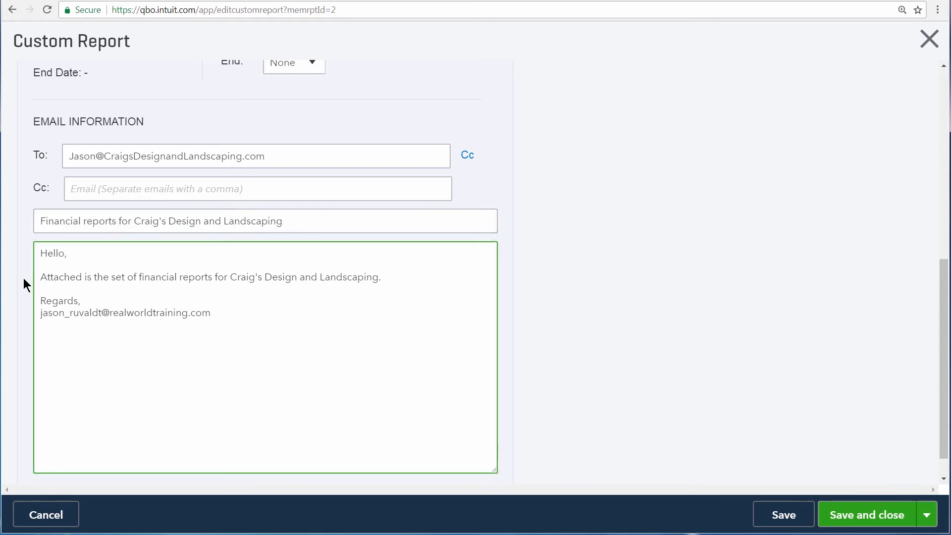
Step: Tick the attach-as-Excel option and untick it again
{"action": "scroll", "scroll_direction": "down", "scroll_amount": 3}
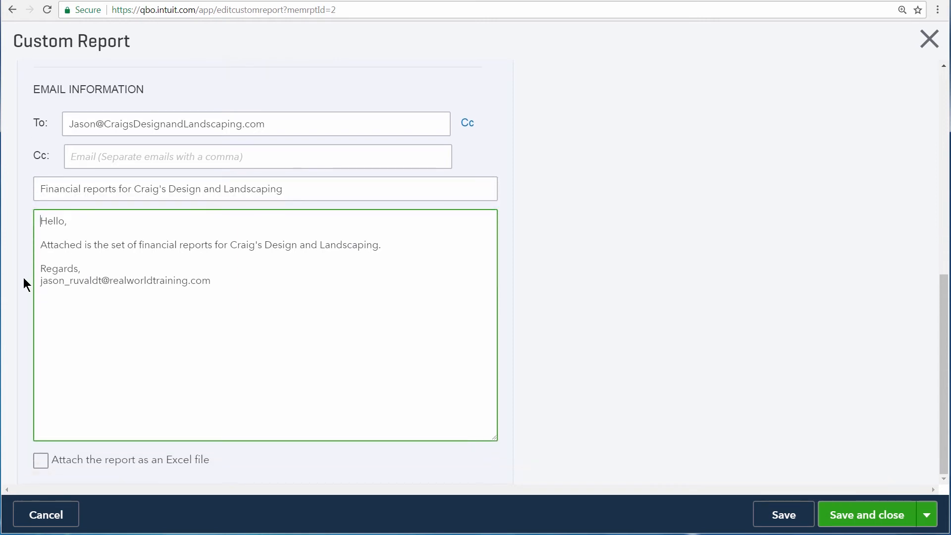
{"action": "left_click", "coordinate": [39, 459]}
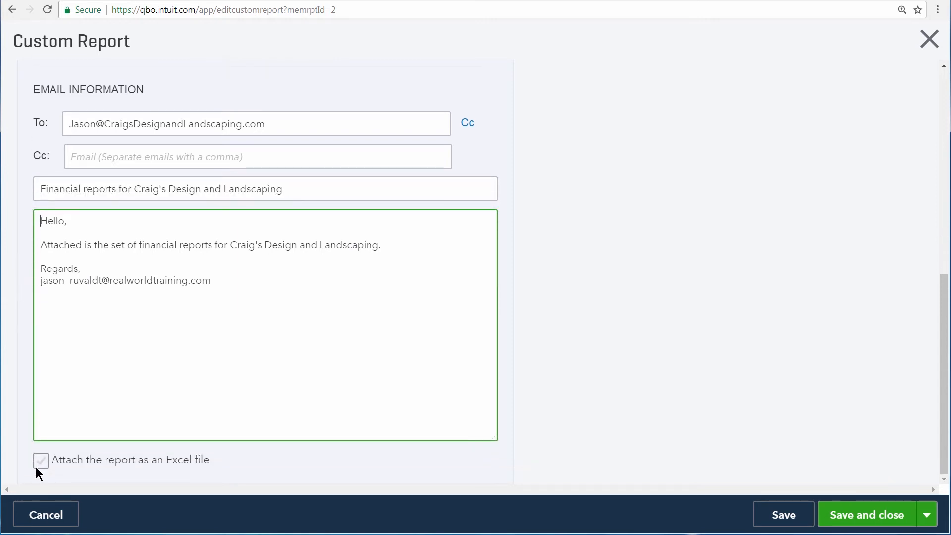
{"action": "left_click", "coordinate": [40, 459]}
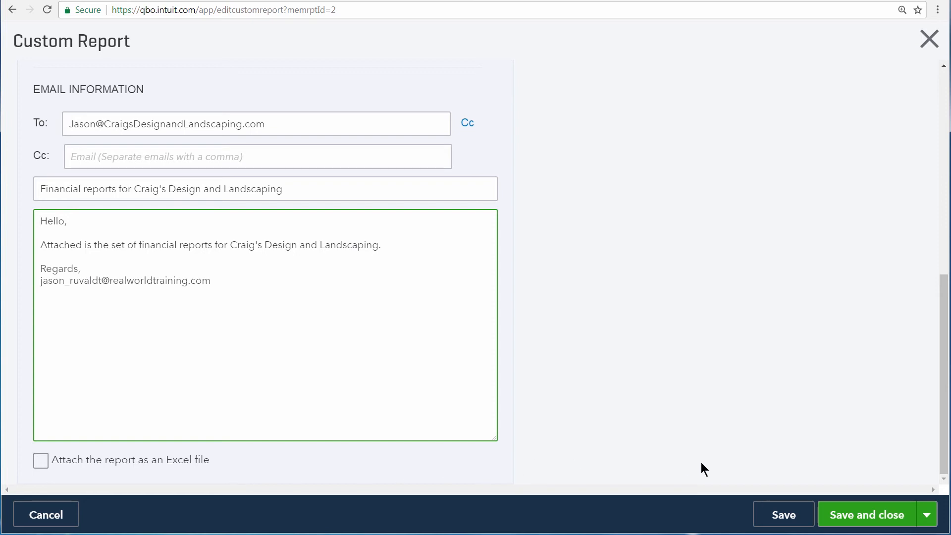
Step: Save and close so the Email column shows Every 3 Months, then go to the Dashboard
{"action": "left_click", "coordinate": [867, 514]}
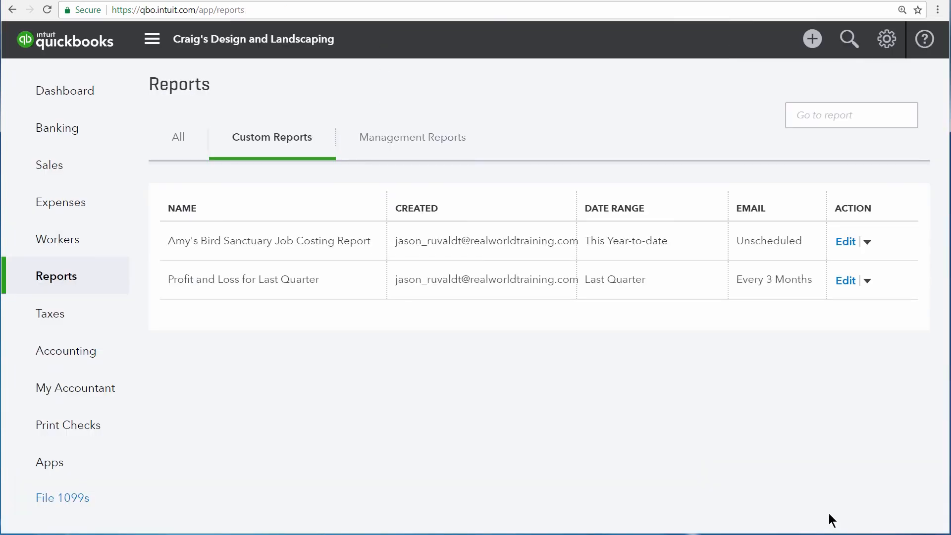
{"action": "mouse_move", "coordinate": [787, 294]}
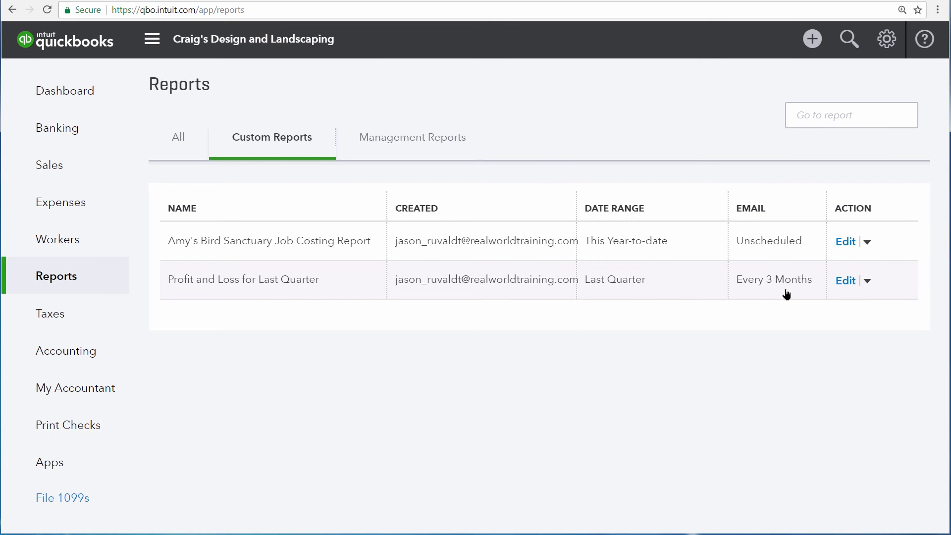
{"action": "mouse_move", "coordinate": [808, 292]}
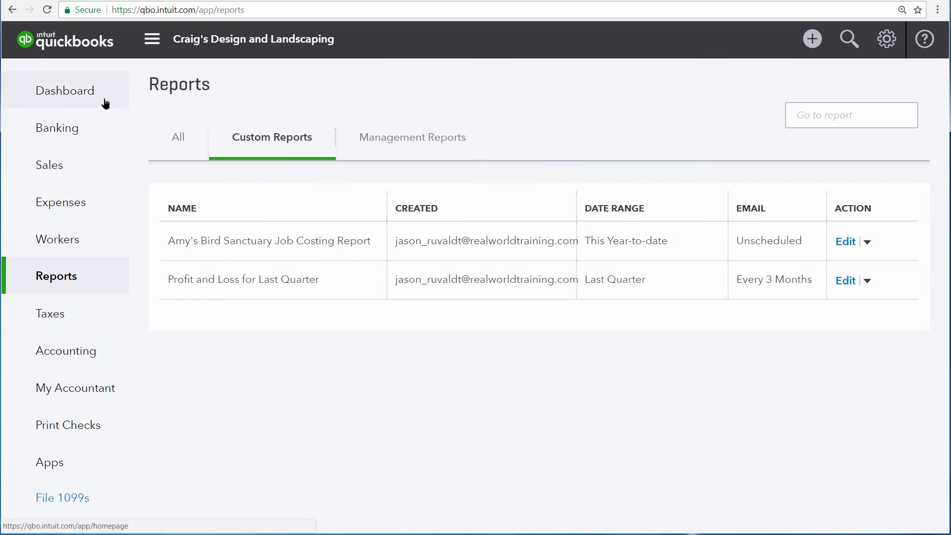
{"action": "left_click", "coordinate": [65, 90]}
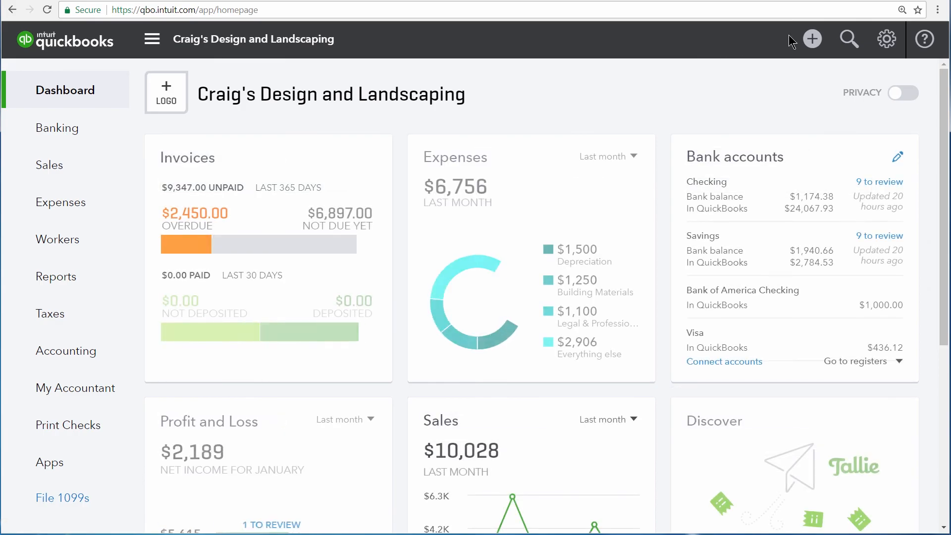